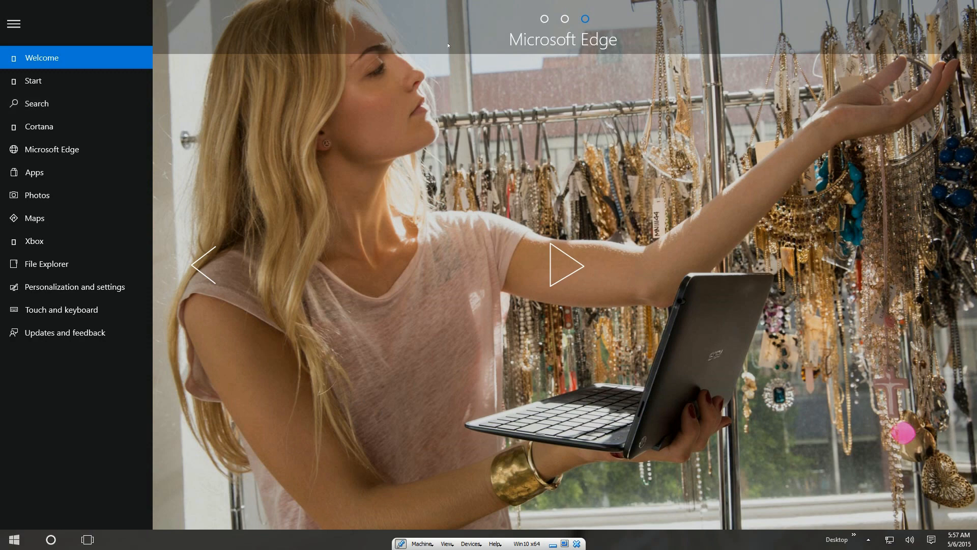
{"action": "mouse_move", "coordinate": [616, 45]}
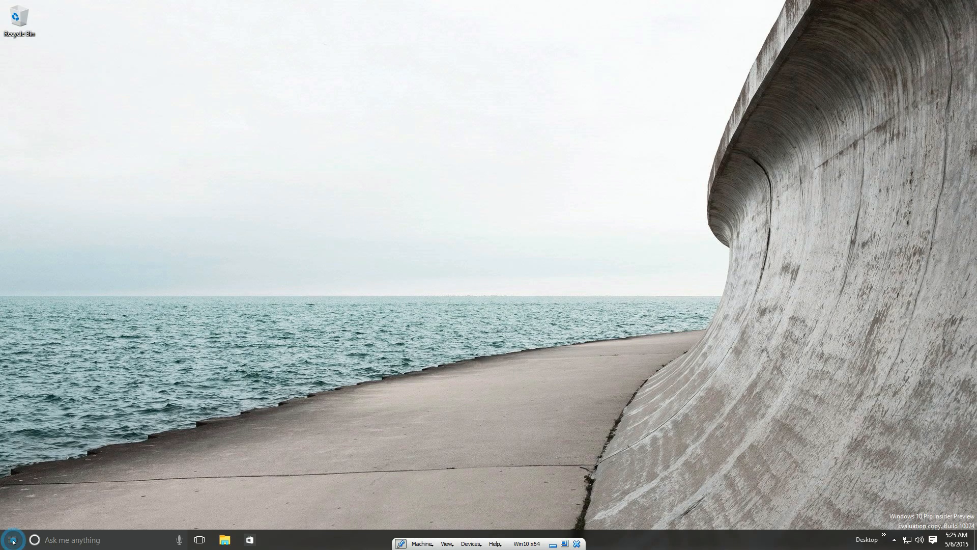
Open Start, narrow it to a single tile column, then close and reopen it
{"action": "left_click", "coordinate": [11, 539]}
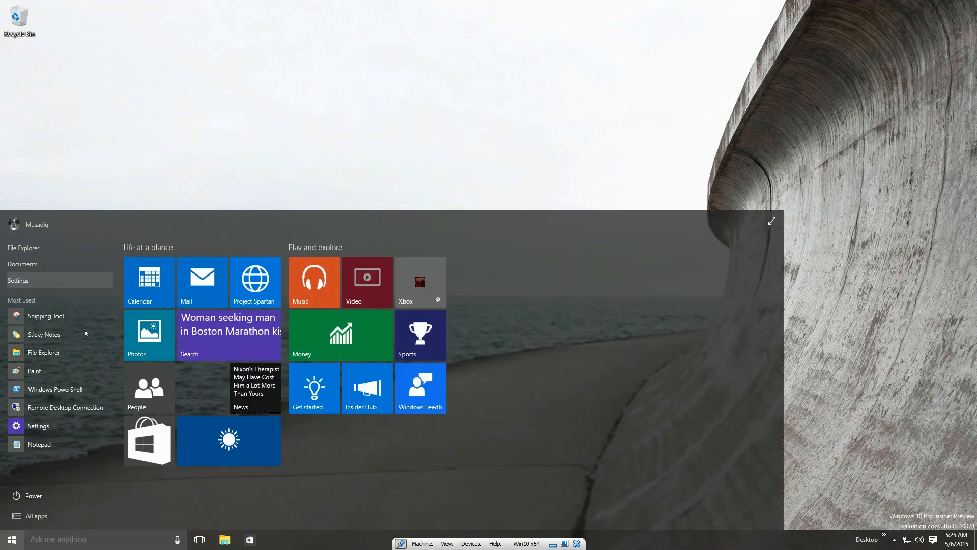
{"action": "mouse_move", "coordinate": [756, 322]}
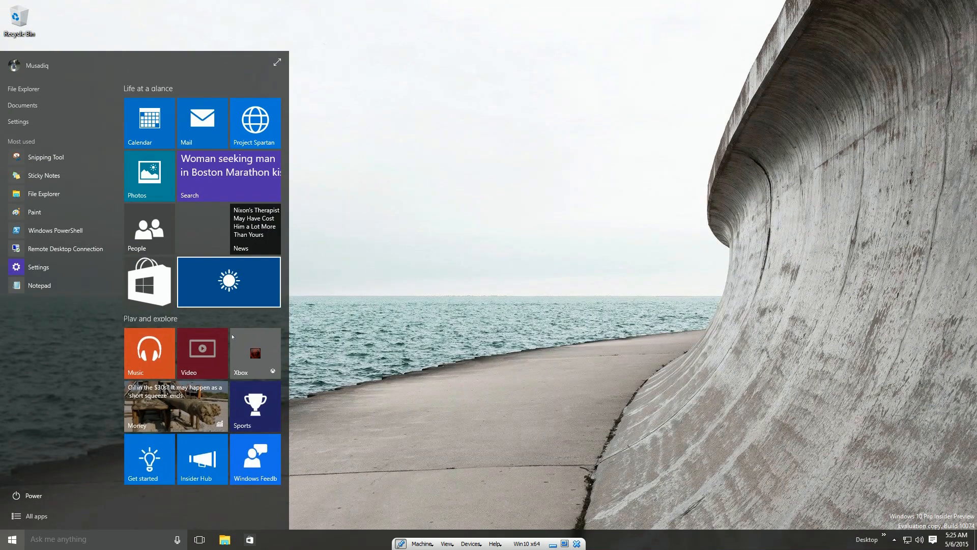
{"action": "left_click", "coordinate": [12, 538]}
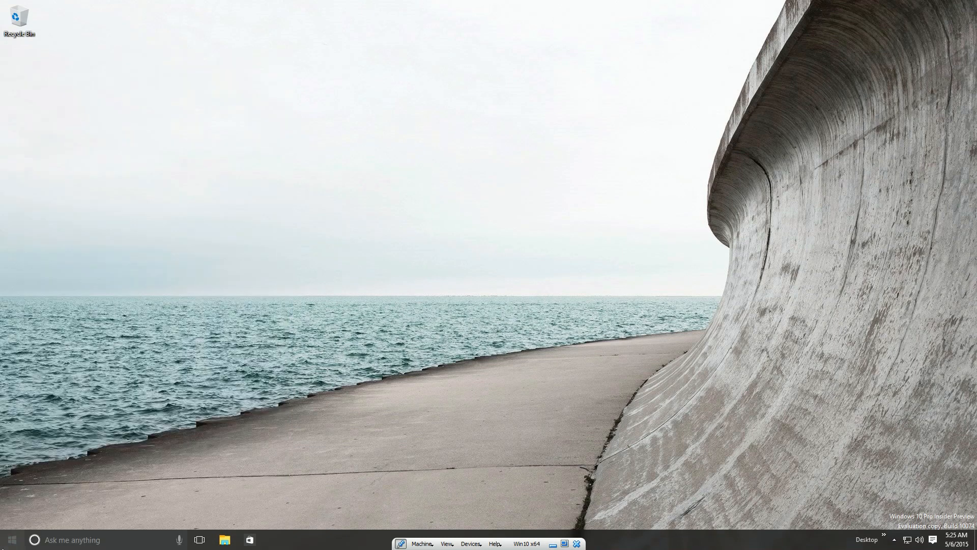
{"action": "left_click", "coordinate": [11, 539]}
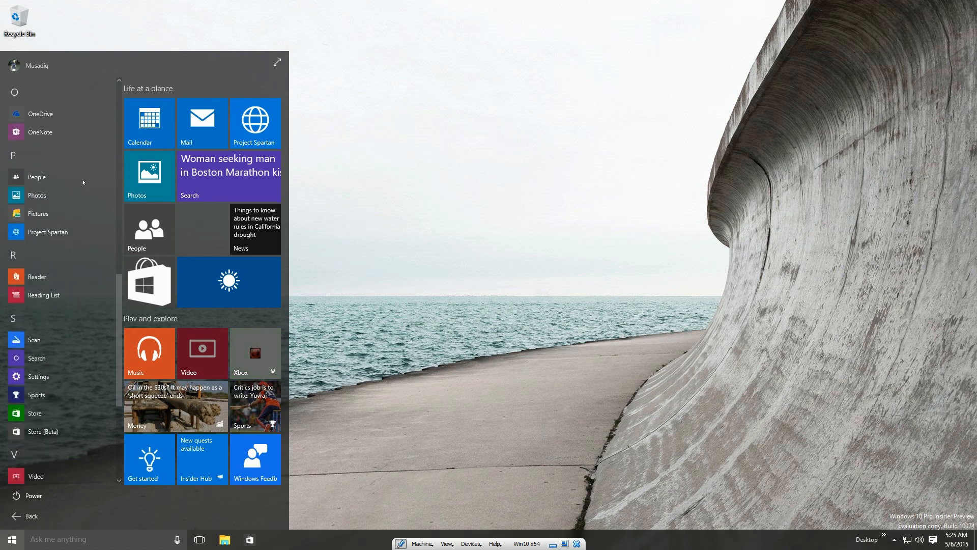
Scroll back to the pinned tiles, dismiss the Calendar tile options, and bring up Windows Feedback tile options
{"action": "scroll", "scroll_direction": "down", "scroll_amount": 3}
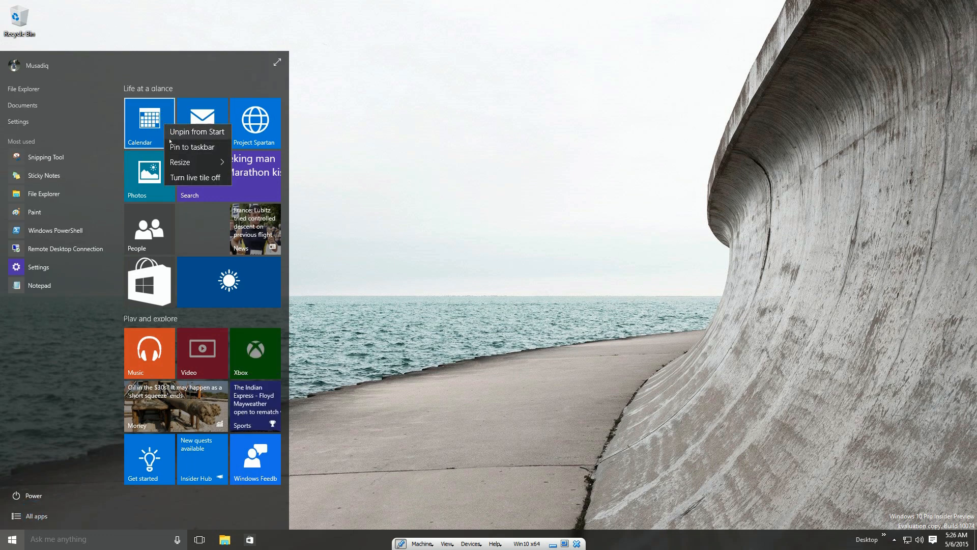
{"action": "left_click", "coordinate": [180, 162]}
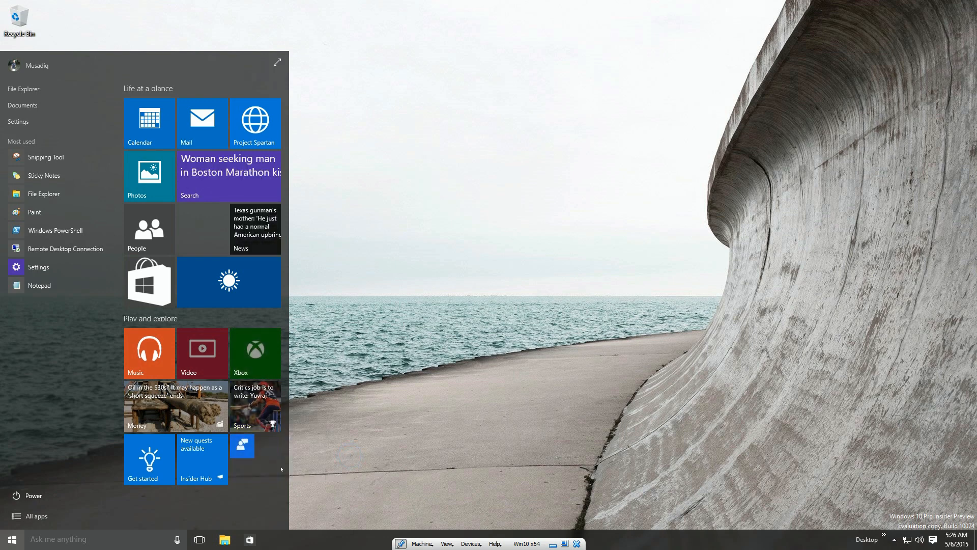
{"action": "right_click", "coordinate": [242, 445]}
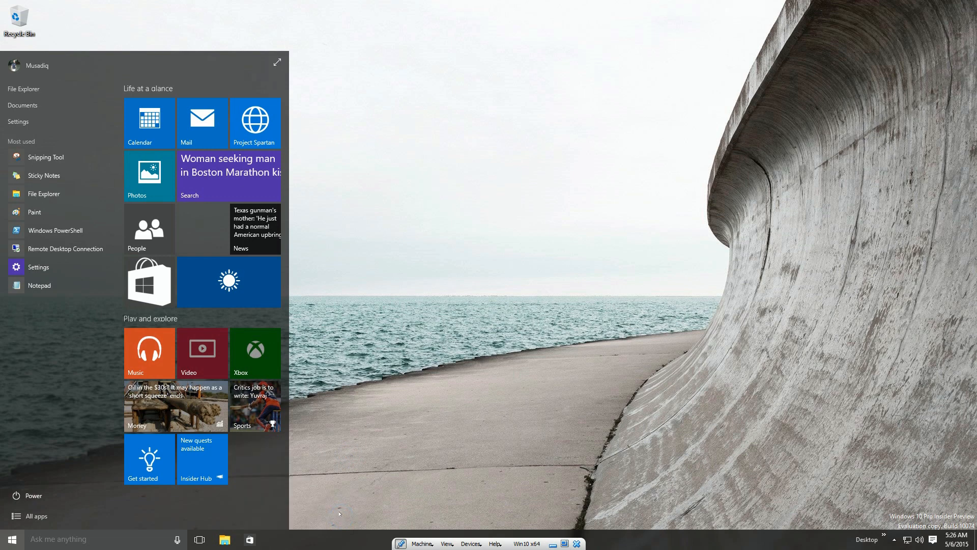
Switch Start to full-screen, reopen it, view the all-apps list, then close to the desktop
{"action": "left_click", "coordinate": [933, 539]}
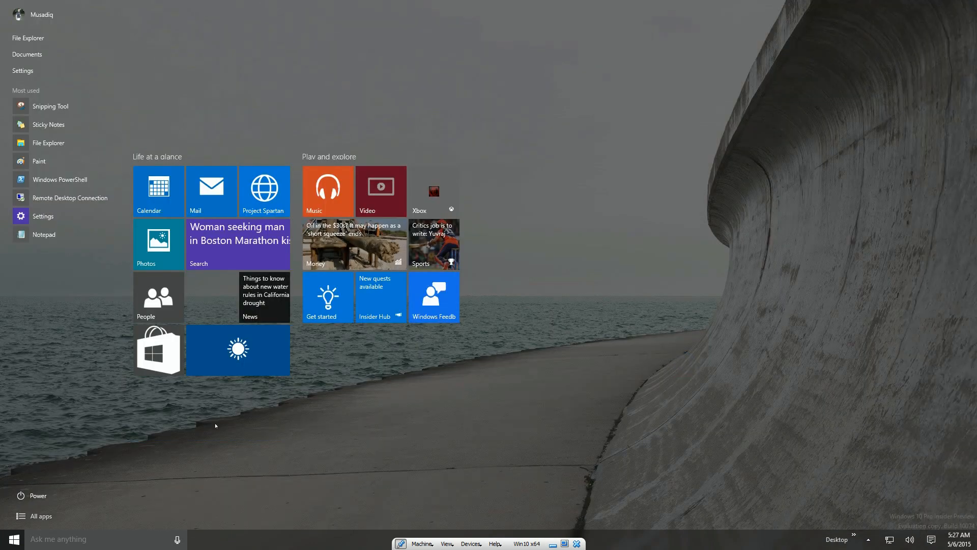
{"action": "left_click", "coordinate": [12, 538]}
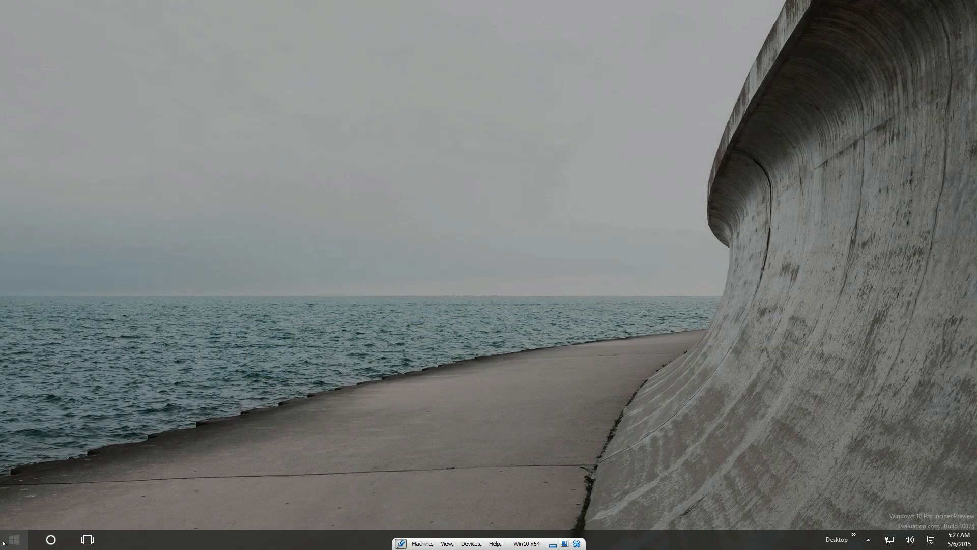
{"action": "left_click", "coordinate": [12, 539]}
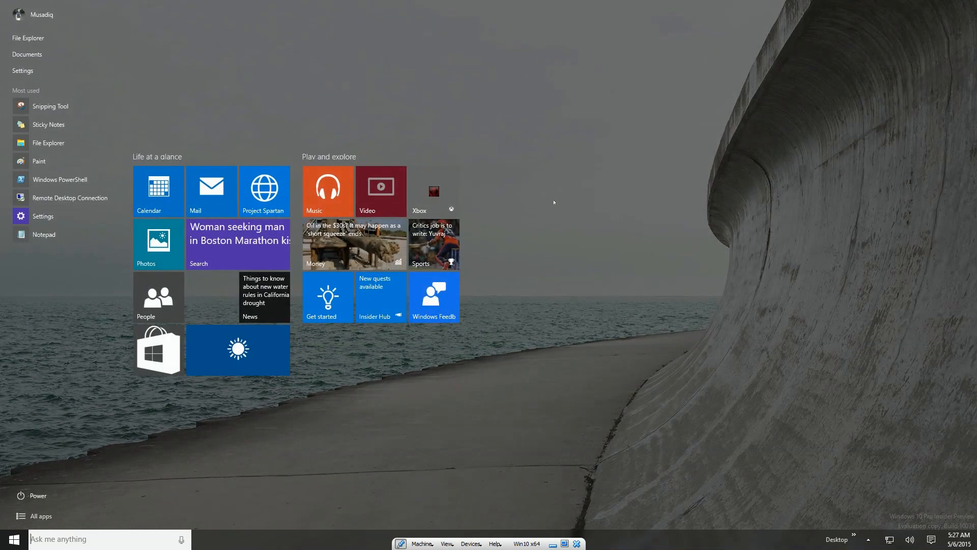
{"action": "mouse_move", "coordinate": [372, 483]}
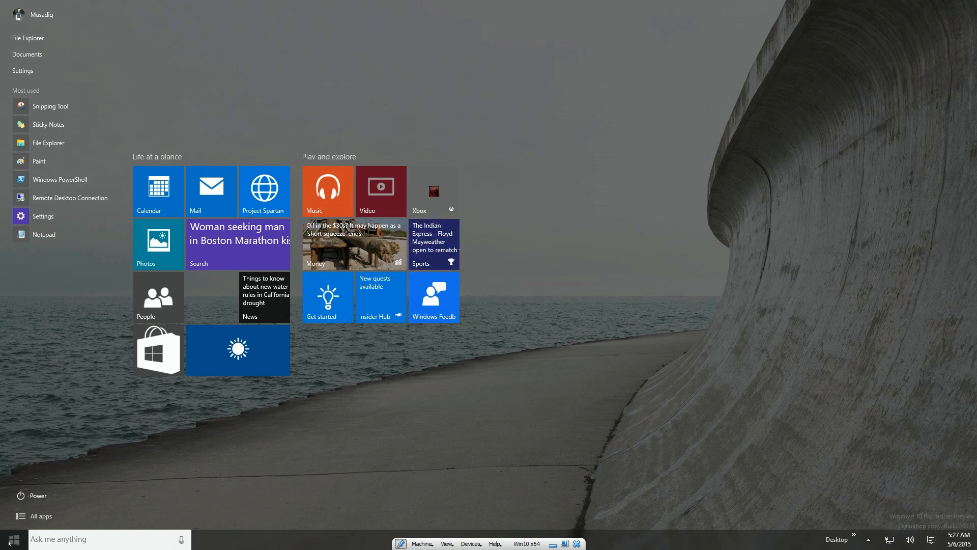
{"action": "left_click", "coordinate": [42, 516]}
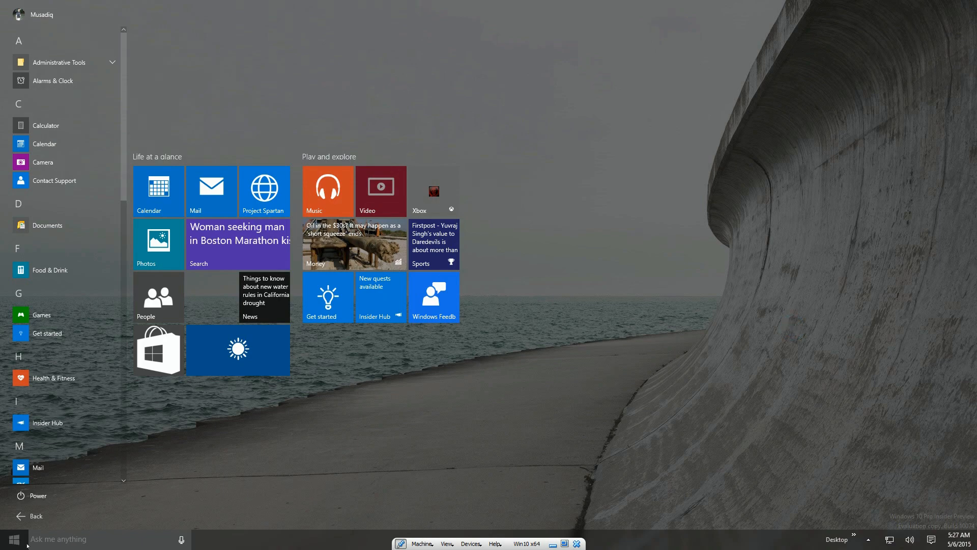
{"action": "left_click", "coordinate": [14, 539]}
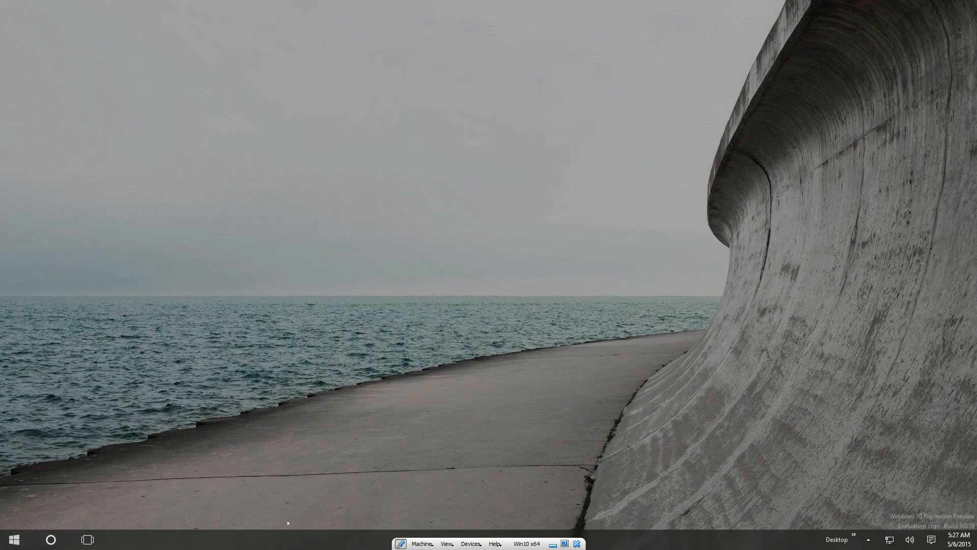
{"action": "mouse_move", "coordinate": [933, 438]}
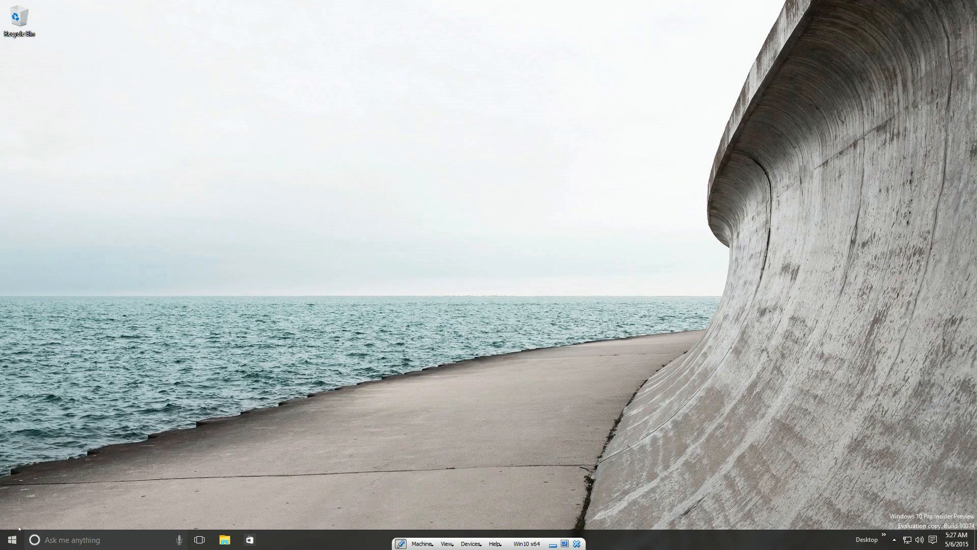
Snap Settings, File Explorer and Store into quarters and show Desktops 1–3 in Task View
{"action": "left_click", "coordinate": [224, 540]}
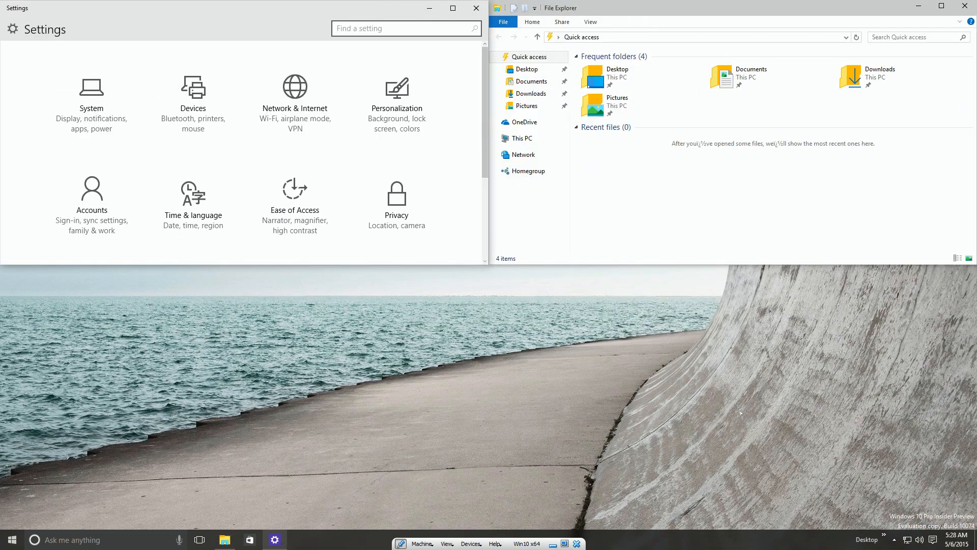
{"action": "mouse_move", "coordinate": [486, 398]}
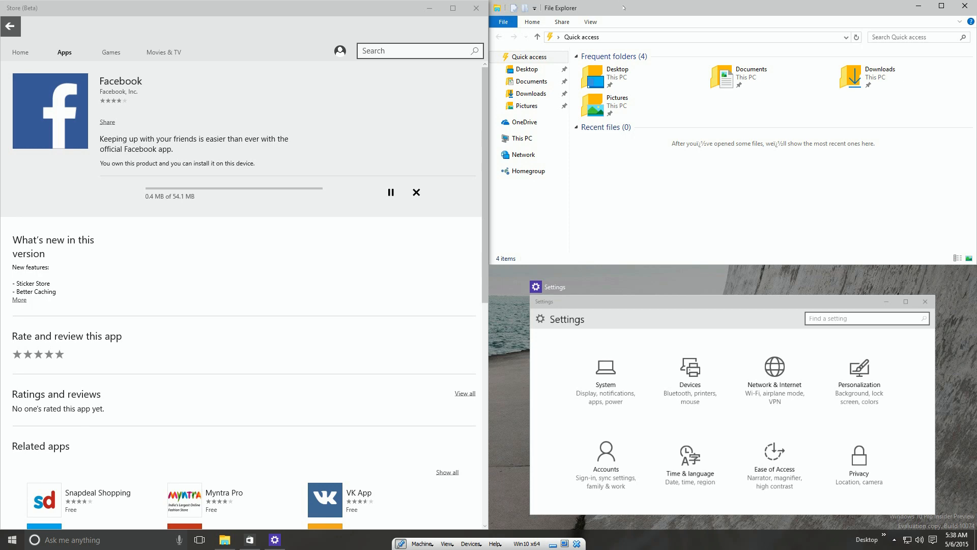
{"action": "left_click", "coordinate": [199, 539]}
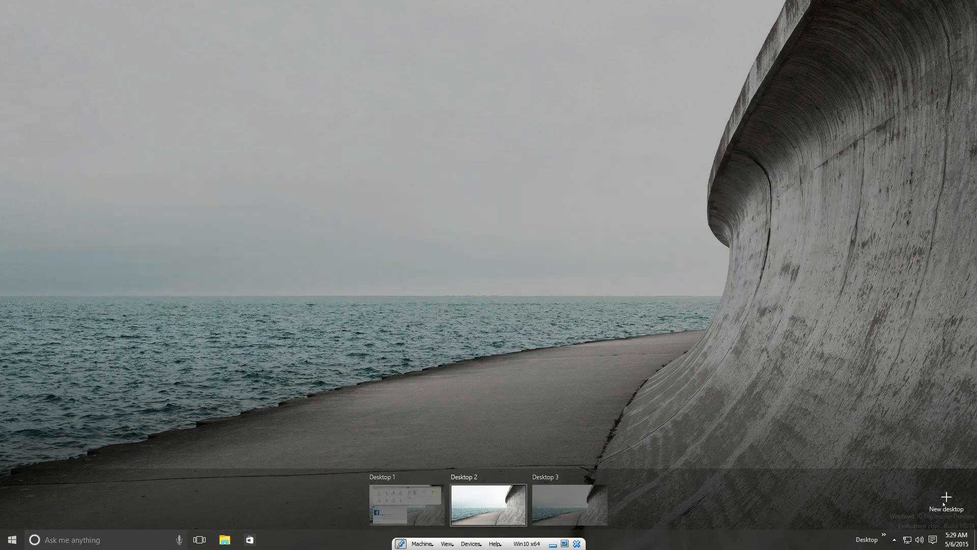
Add virtual desktops repeatedly in Task View until at least Desktop 12 exists
{"action": "left_click", "coordinate": [944, 501]}
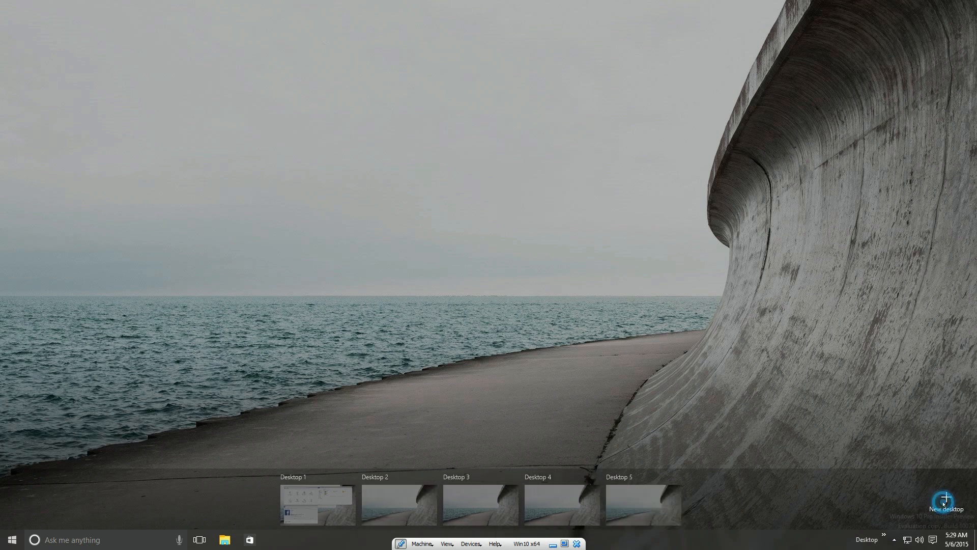
{"action": "left_click", "coordinate": [944, 500]}
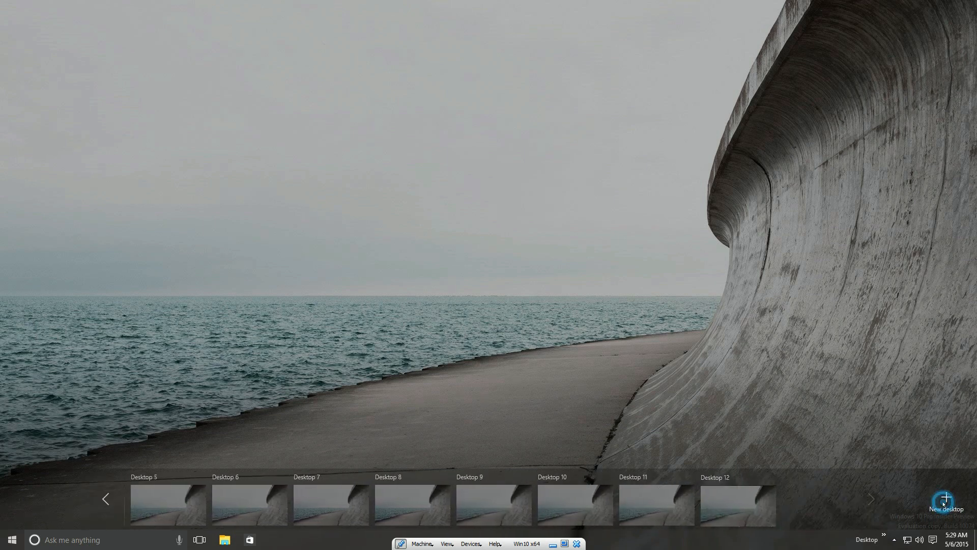
{"action": "left_click", "coordinate": [945, 500]}
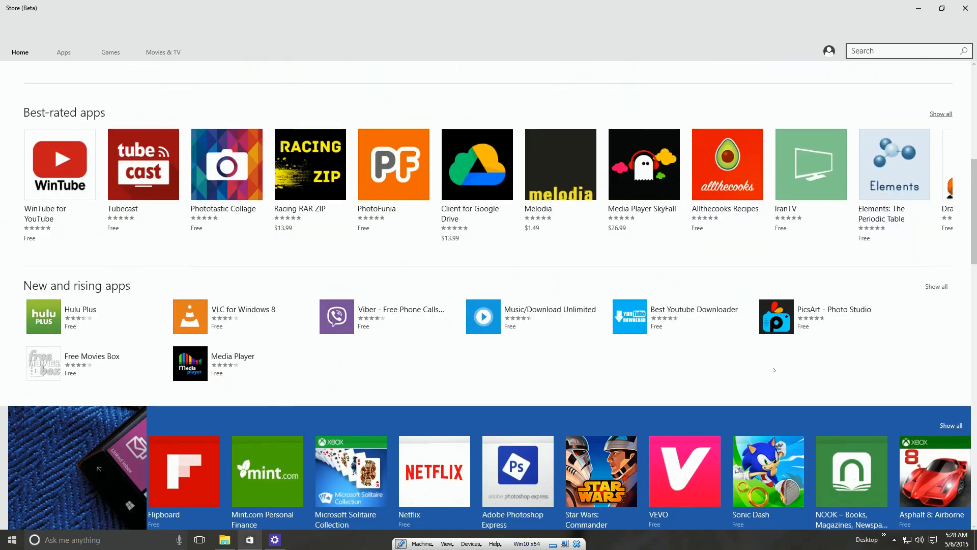
Scroll through the Store Home page app lists, then launch Xbox Music
{"action": "scroll", "scroll_direction": "down", "scroll_amount": 3}
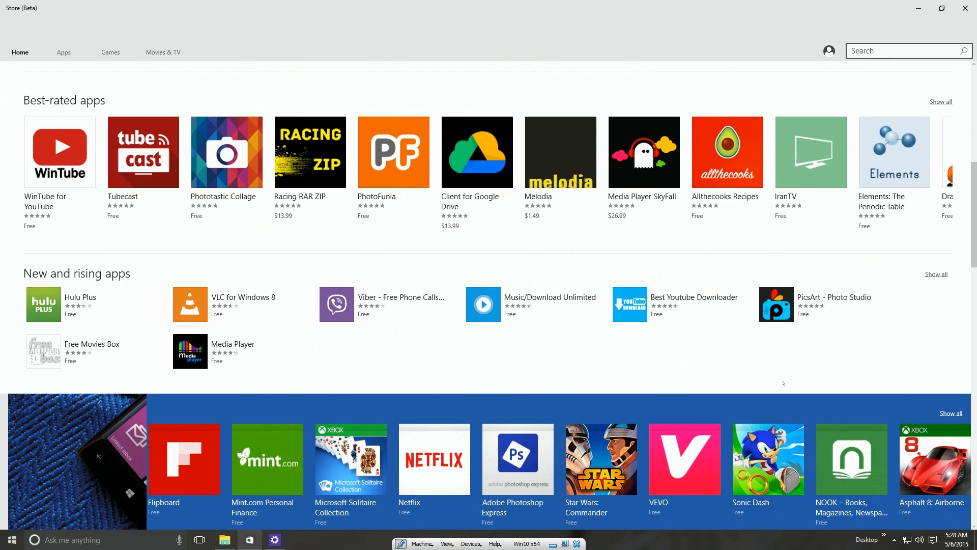
{"action": "scroll", "scroll_direction": "down", "scroll_amount": 3}
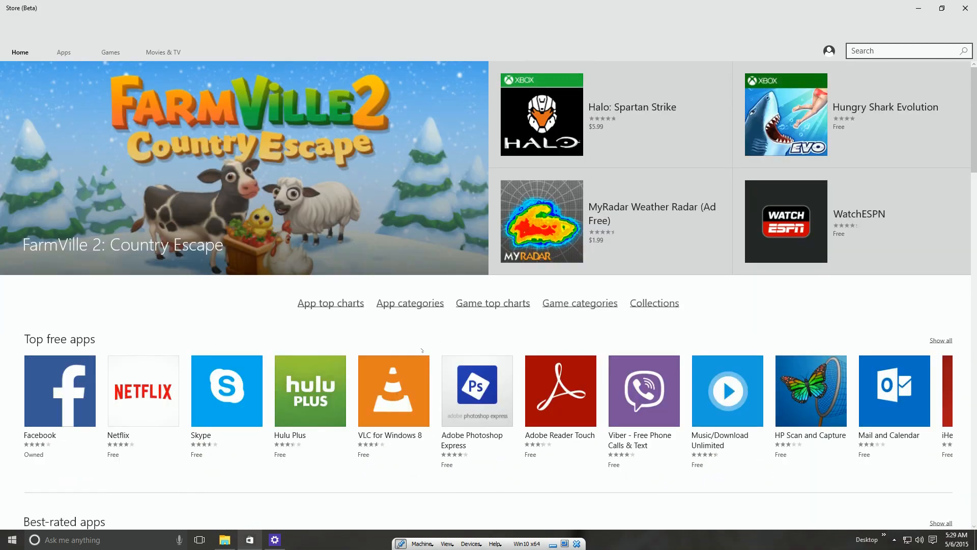
{"action": "scroll", "scroll_direction": "down", "scroll_amount": 3}
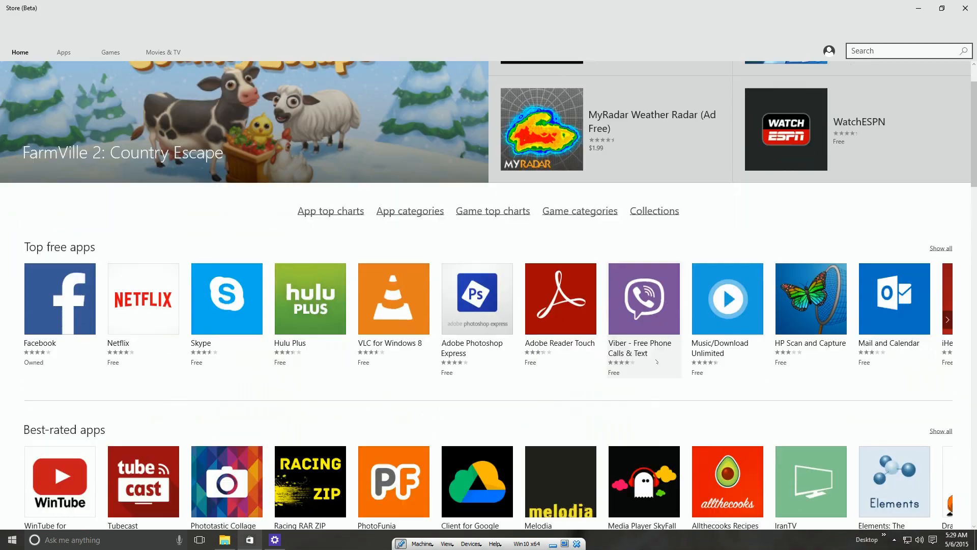
{"action": "scroll", "scroll_direction": "up", "scroll_amount": 3}
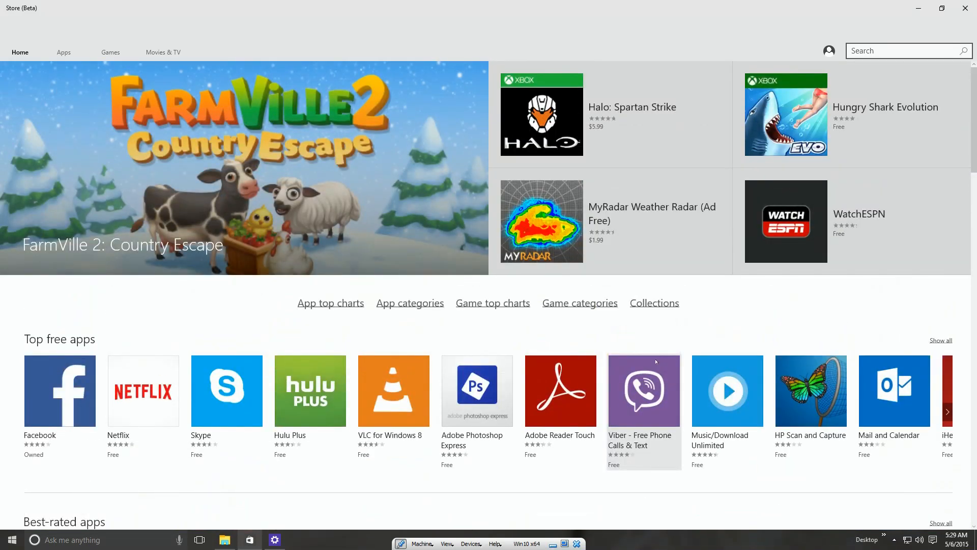
{"action": "left_click", "coordinate": [274, 540]}
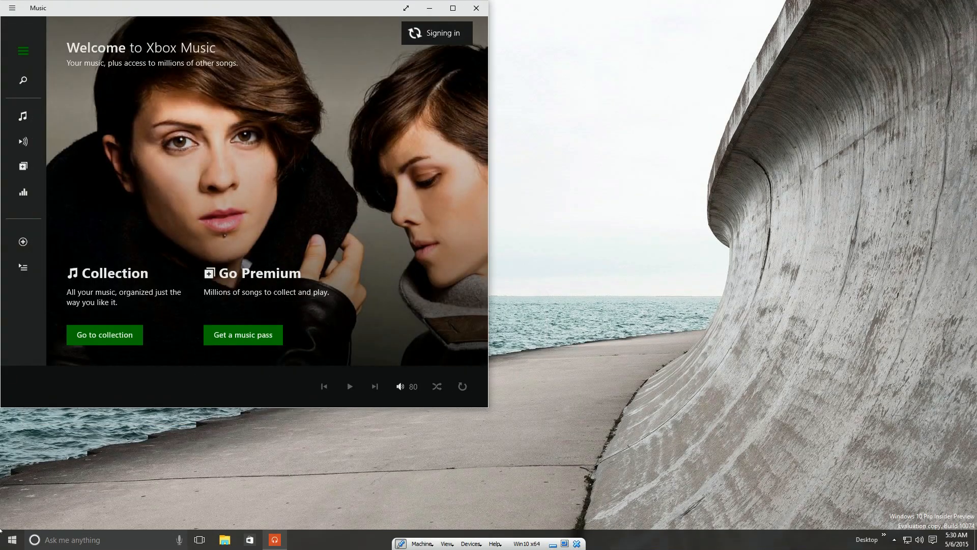
Leave Xbox Music for the Start menu, with Facebook listed as recently added
{"action": "left_click", "coordinate": [11, 540]}
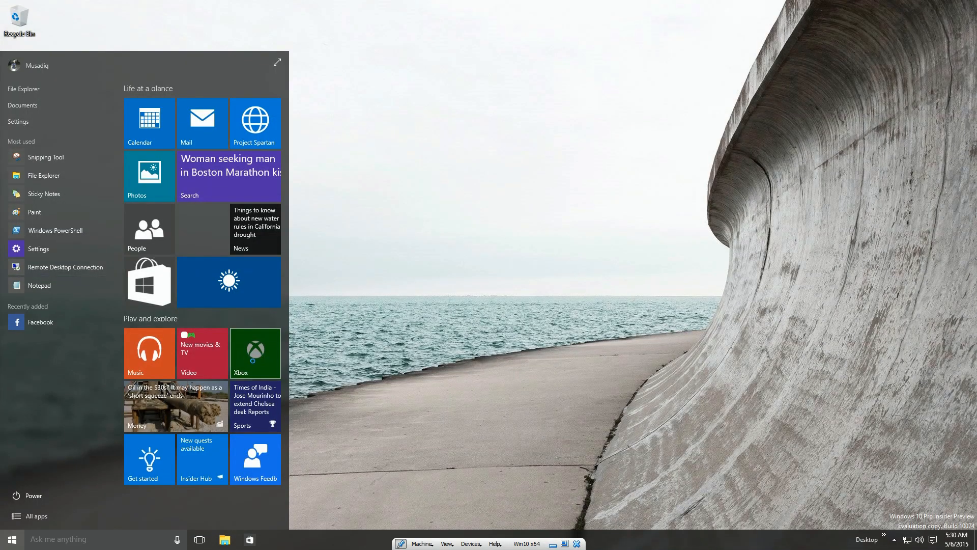
Launch the Xbox app to view the profile's recently played game, then return to Start
{"action": "left_click", "coordinate": [255, 353]}
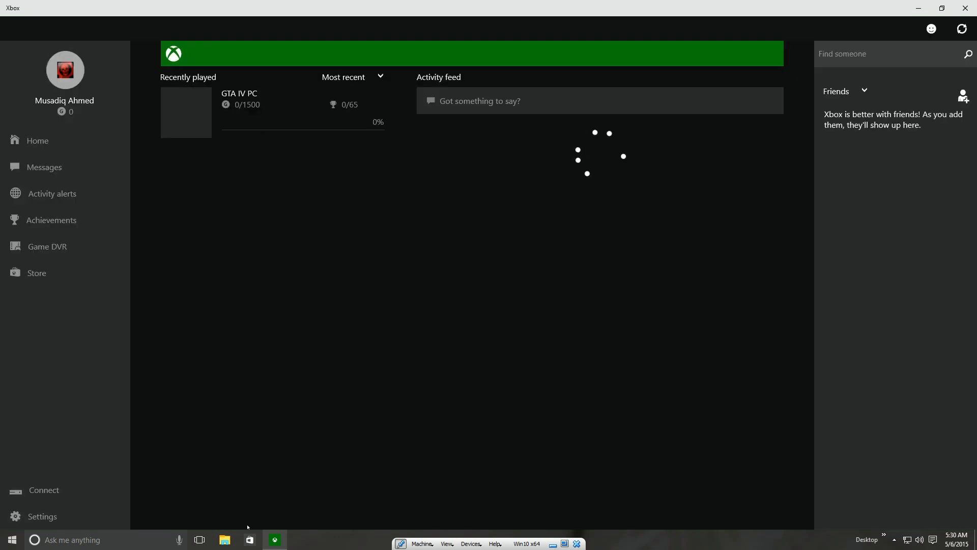
{"action": "mouse_move", "coordinate": [200, 539]}
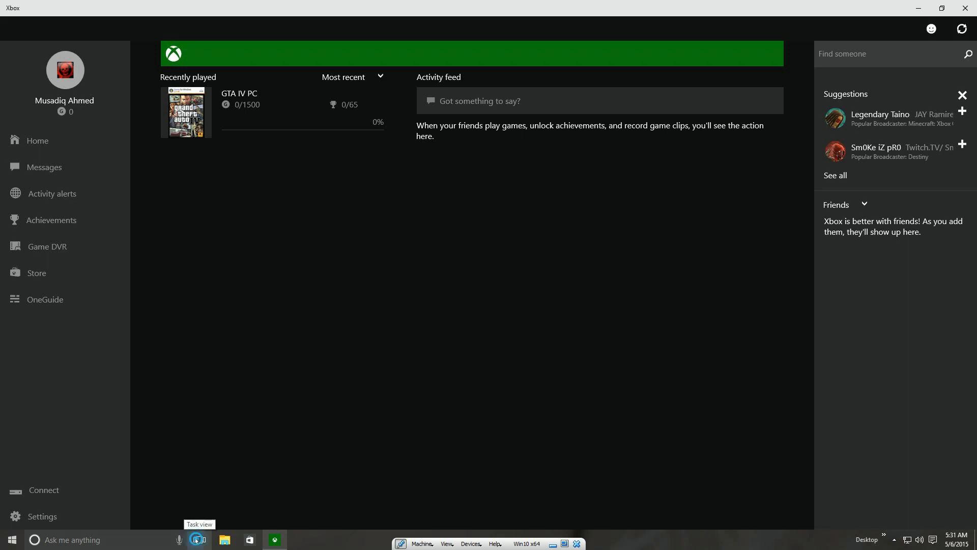
{"action": "left_click", "coordinate": [11, 539]}
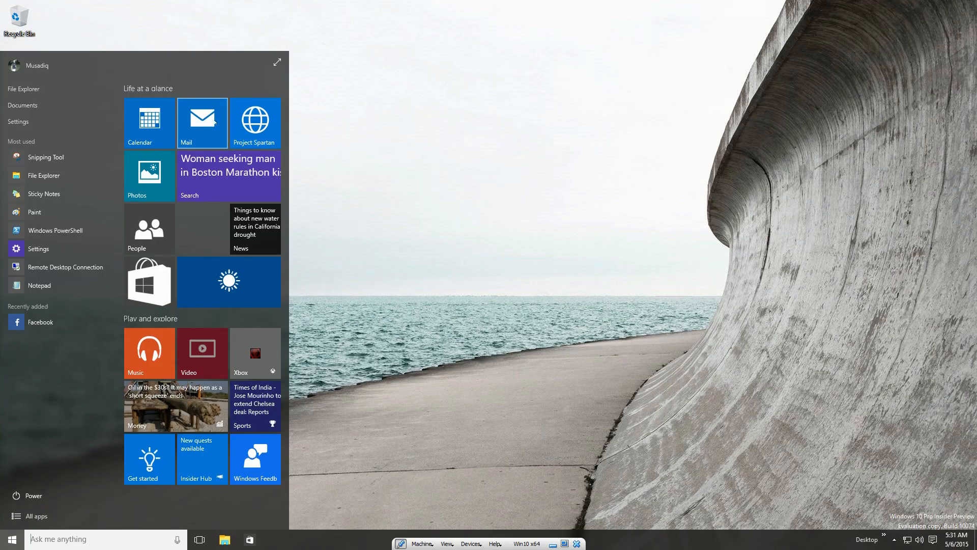
Launch Project Spartan, view the Reading list and Downloads hub panels, then close the hub
{"action": "left_click", "coordinate": [254, 123]}
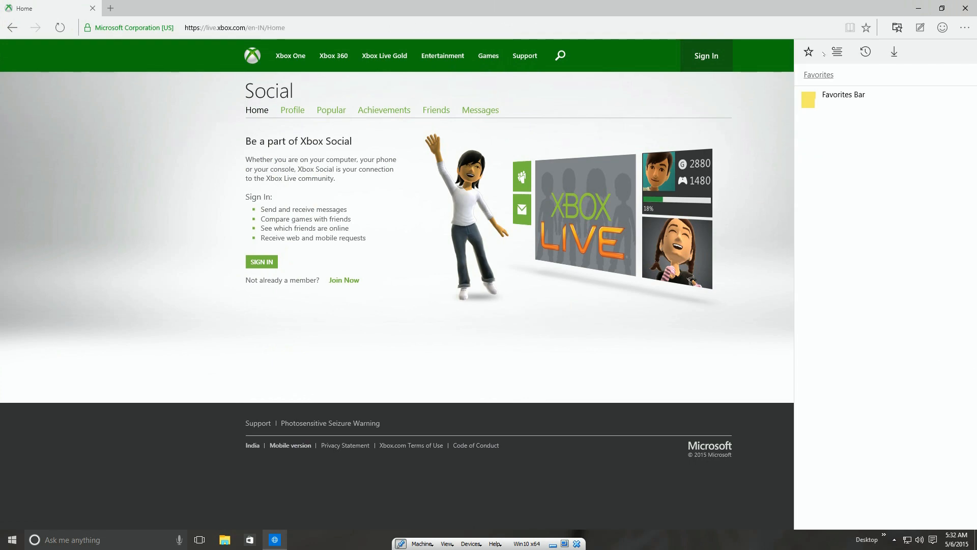
{"action": "left_click", "coordinate": [838, 52]}
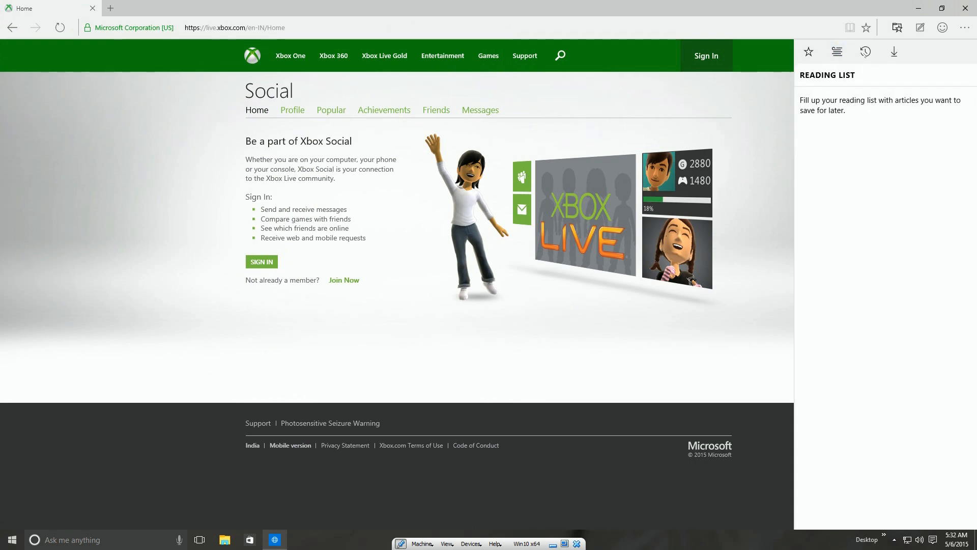
{"action": "left_click", "coordinate": [894, 52]}
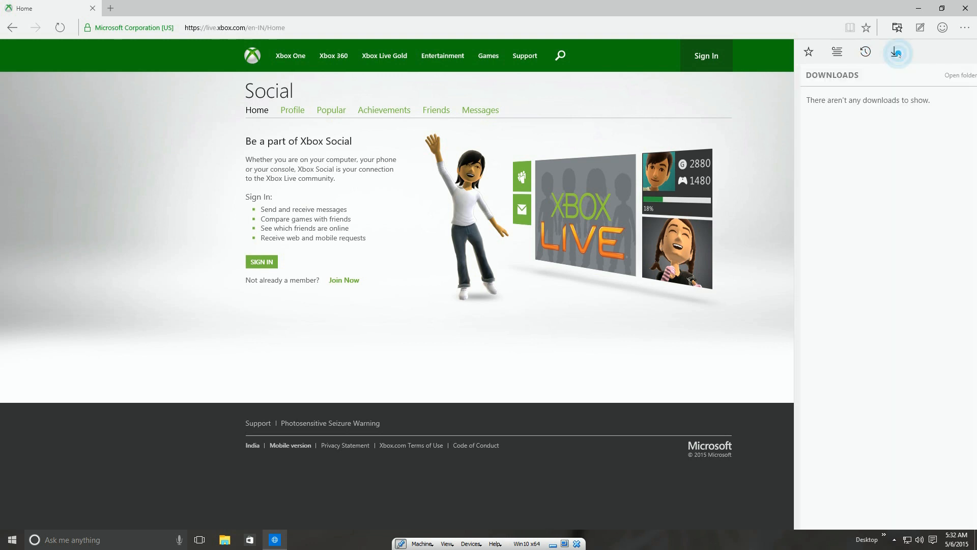
{"action": "left_click", "coordinate": [808, 51]}
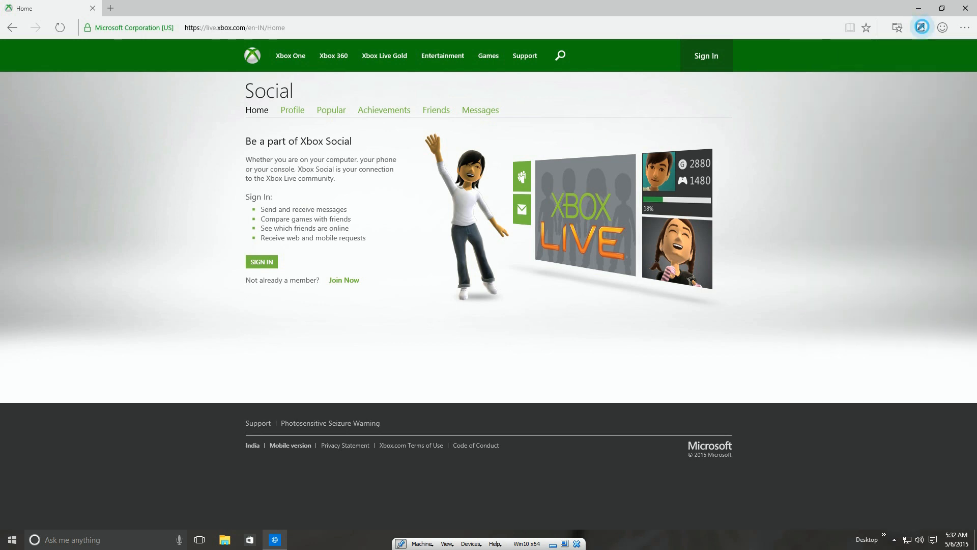
Enter Web Note mode and circle parts of the Xbox Social page in yellow ink
{"action": "left_click", "coordinate": [897, 27]}
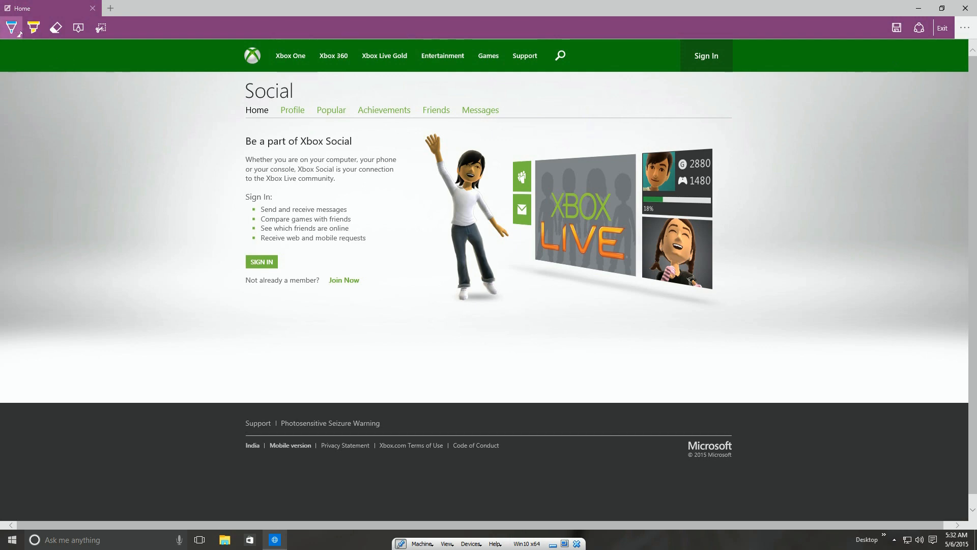
{"action": "left_click", "coordinate": [78, 28]}
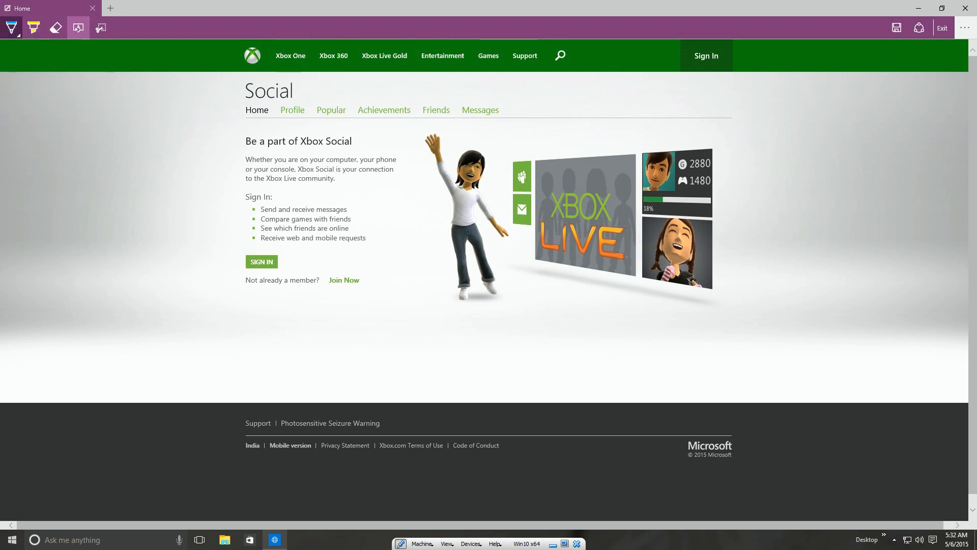
{"action": "left_click", "coordinate": [11, 28]}
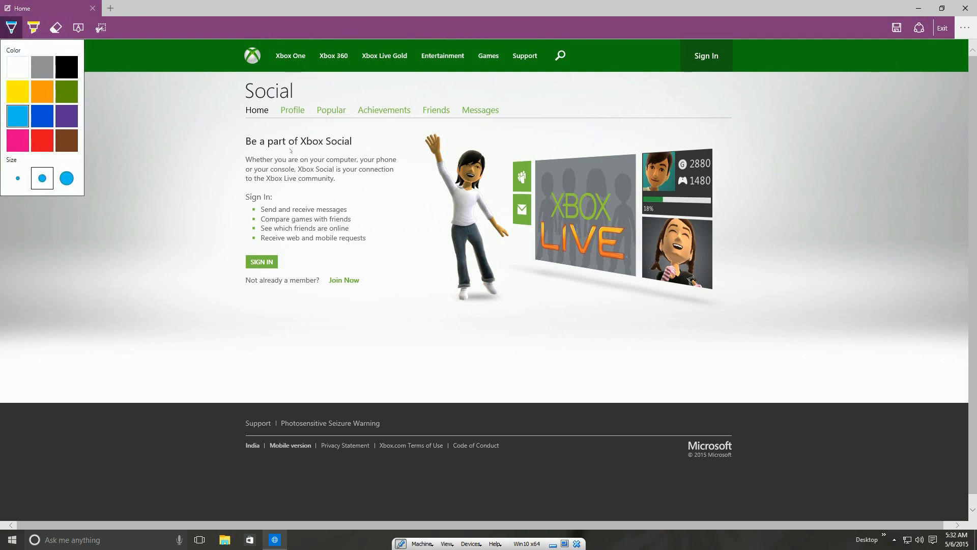
{"action": "left_click", "coordinate": [33, 28]}
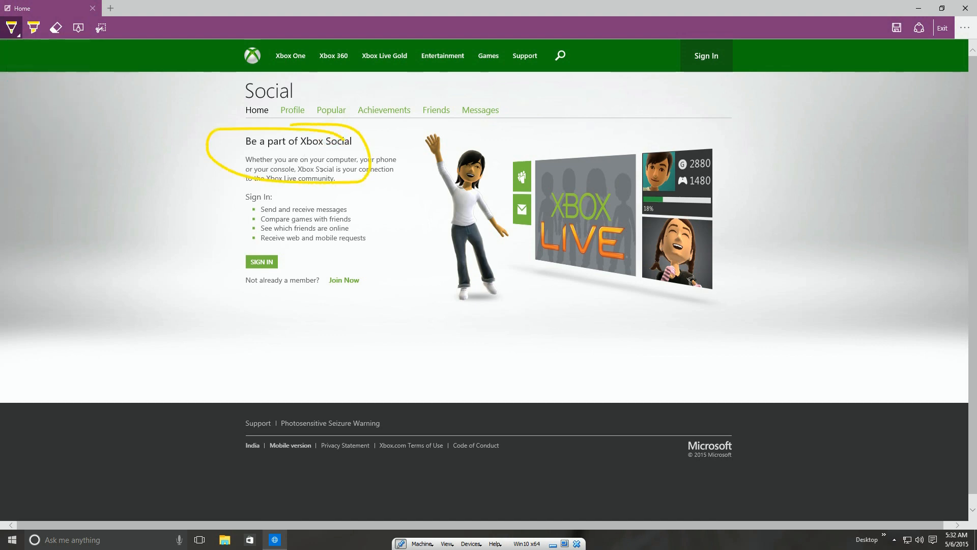
{"action": "left_click", "coordinate": [33, 28]}
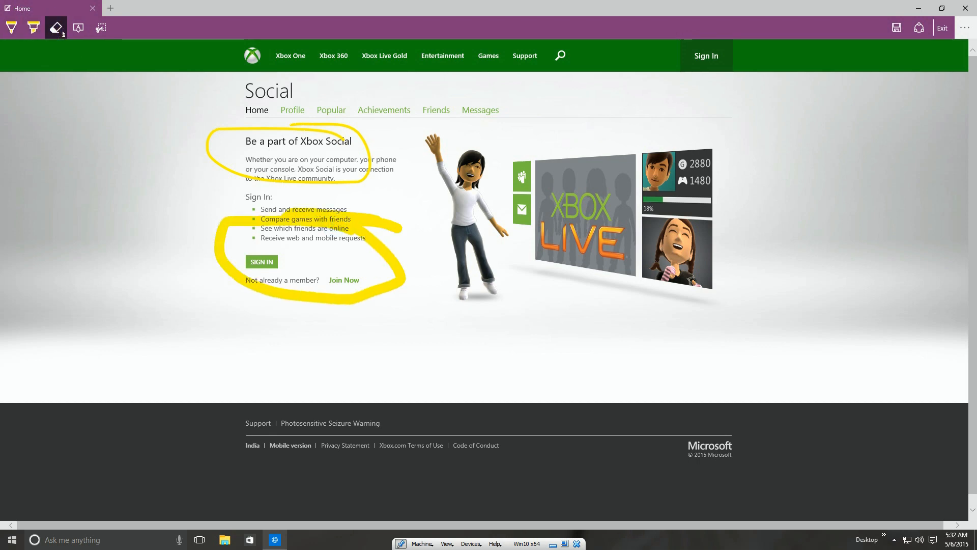
Wipe all the ink off the page with Eraser > Erase all ink
{"action": "left_click", "coordinate": [56, 28]}
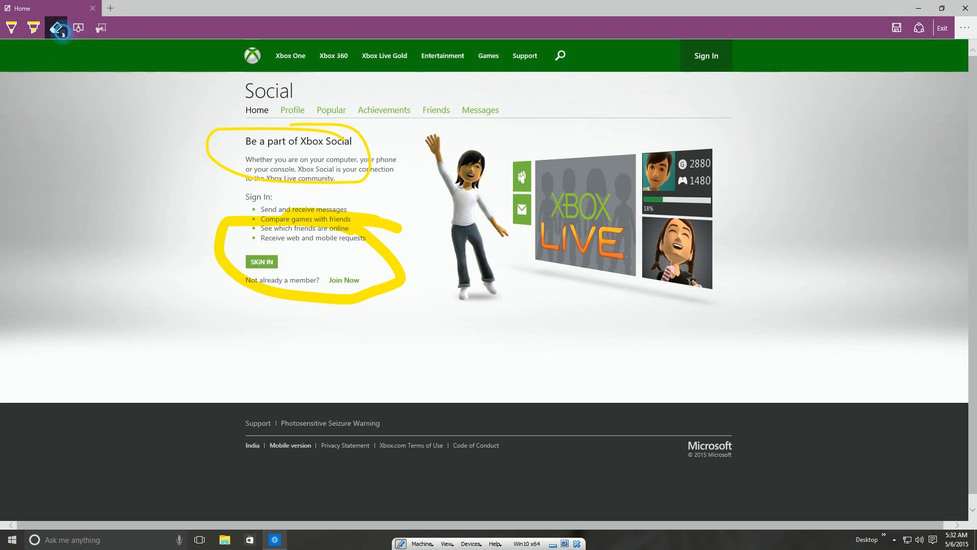
{"action": "left_click", "coordinate": [78, 28]}
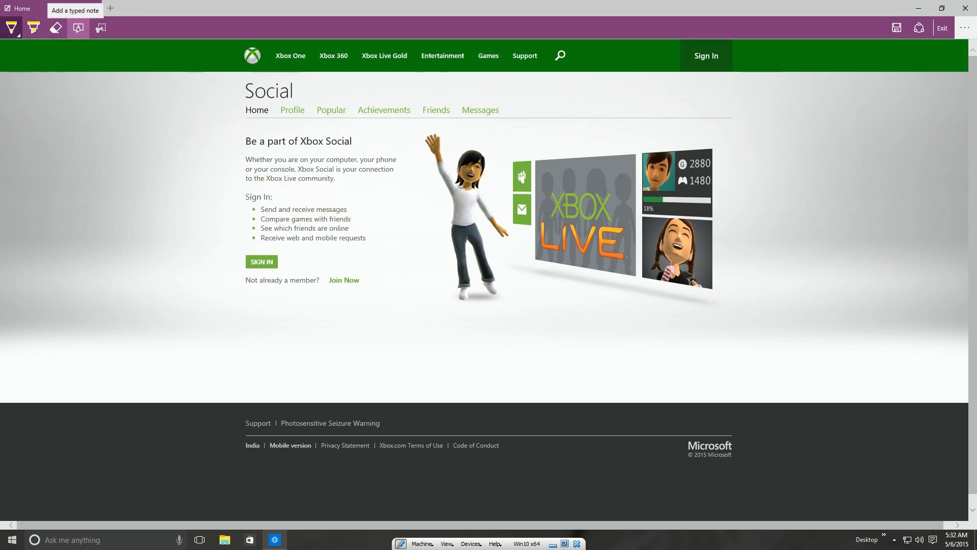
{"action": "left_click", "coordinate": [78, 28]}
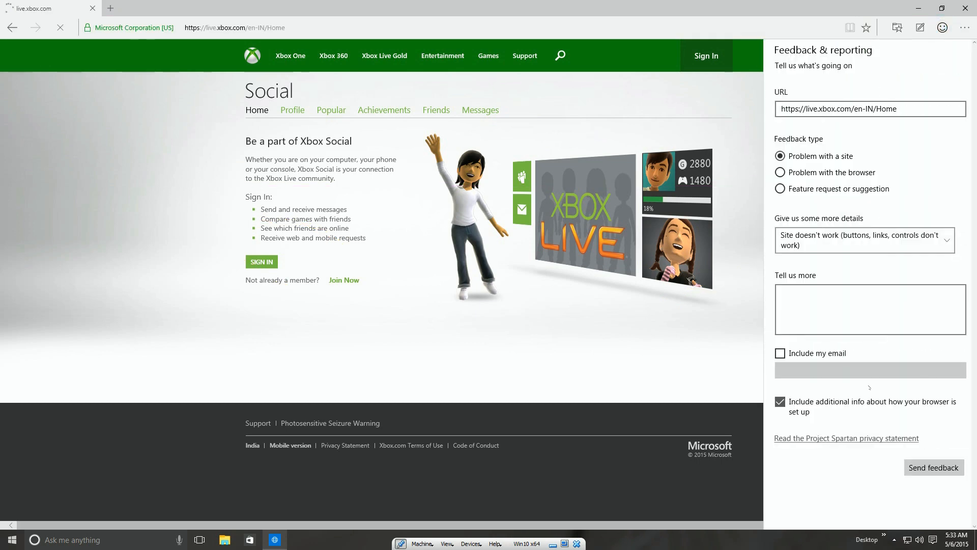
Open the More actions menu and choose Share for the Xbox Social page
{"action": "left_click", "coordinate": [966, 28]}
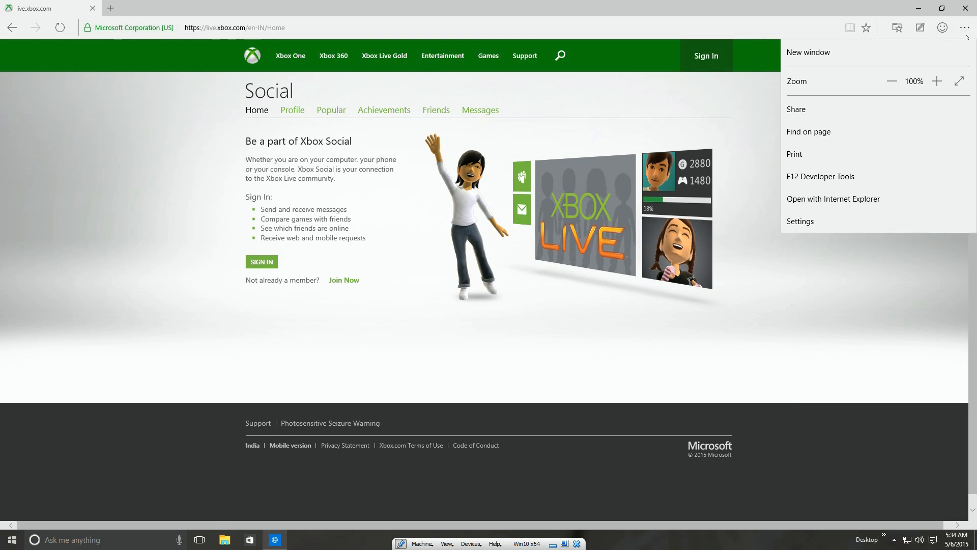
{"action": "mouse_move", "coordinate": [811, 53]}
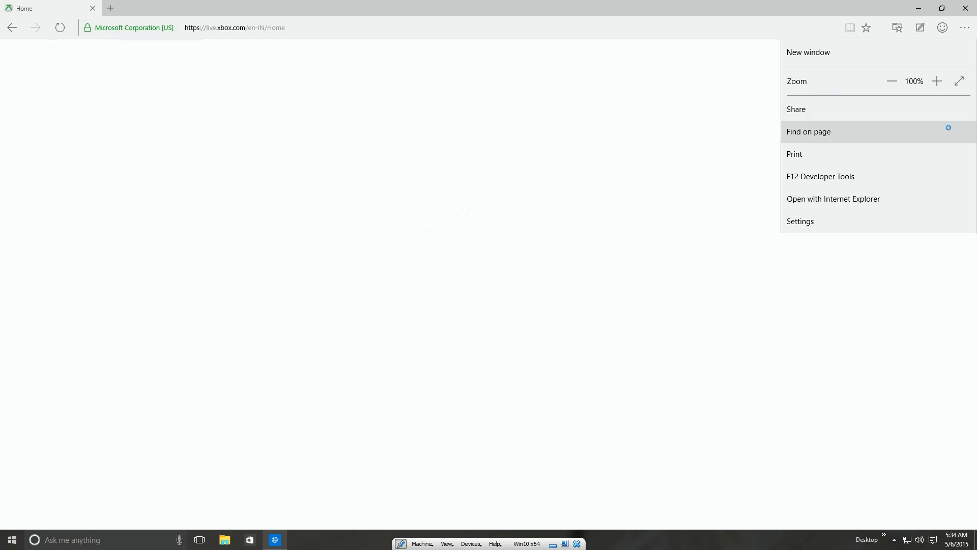
{"action": "left_click", "coordinate": [796, 109]}
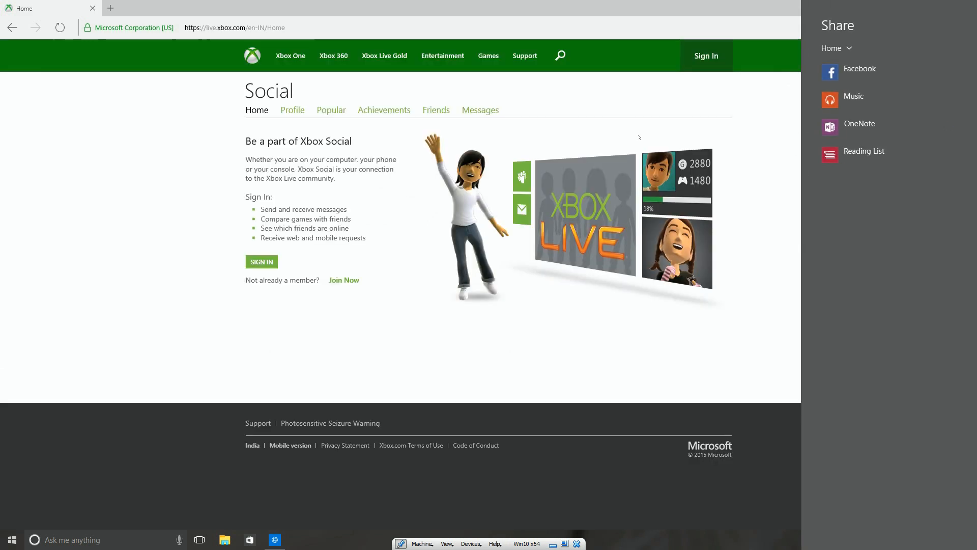
{"action": "mouse_move", "coordinate": [859, 127]}
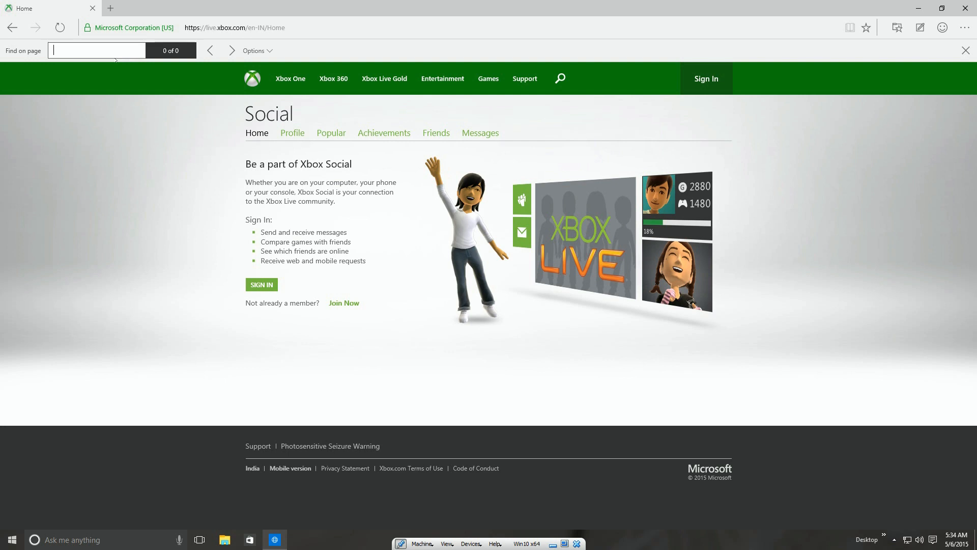
Find 'xbox' on the Xbox Social page, review the seven matches, and close the find bar
{"action": "type", "text": "xbox"}
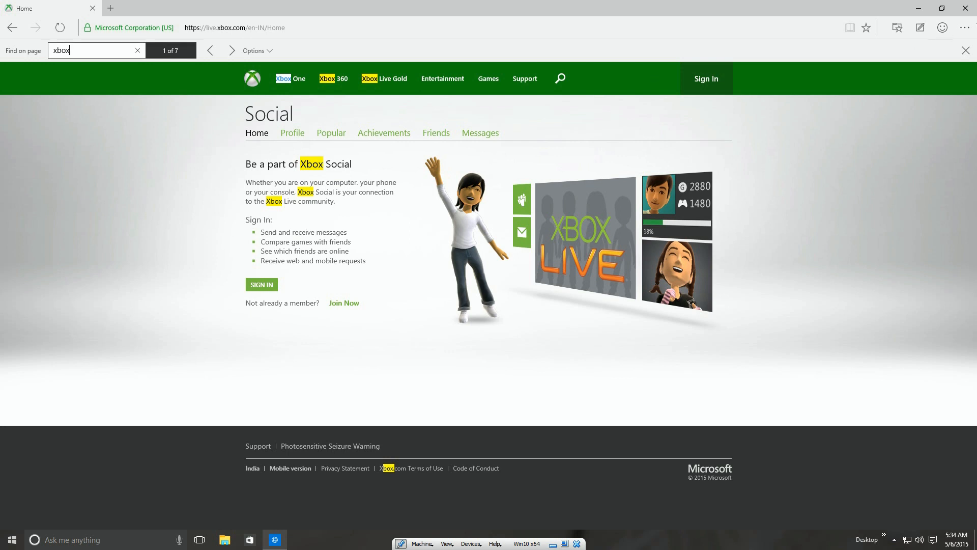
{"action": "left_click", "coordinate": [967, 27]}
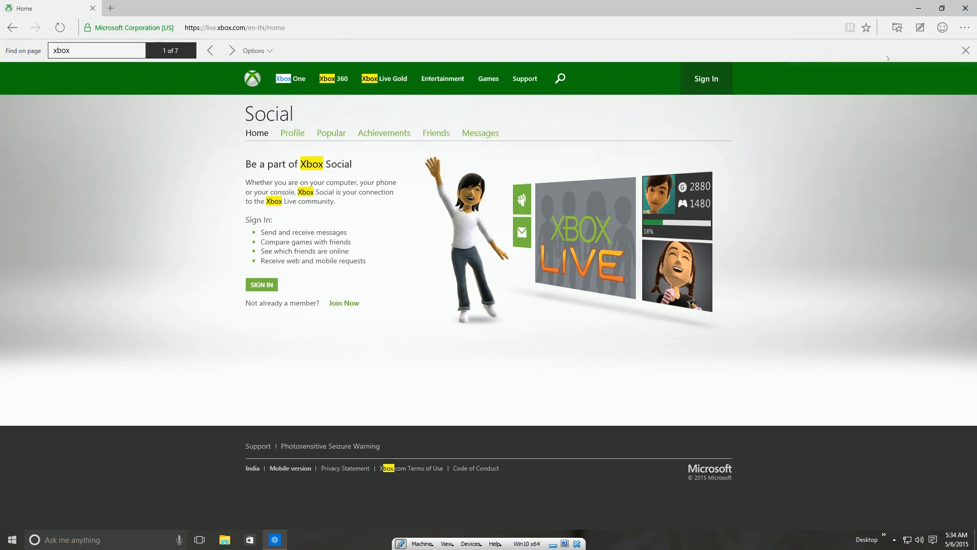
{"action": "left_click", "coordinate": [967, 28]}
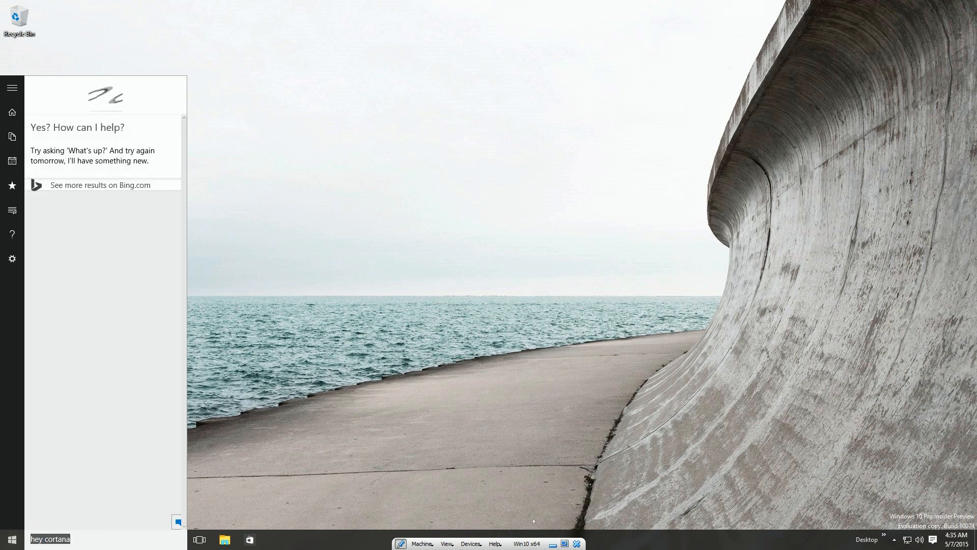
Type 'what', 'weather' and 'calculato' queries into Cortana, then show Start's Shut down and Restart options
{"action": "type", "text": "w"}
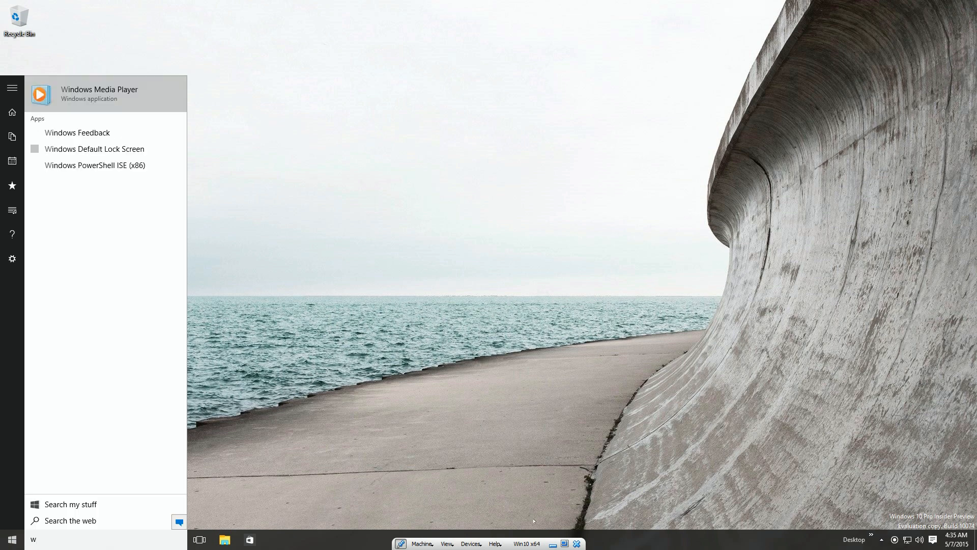
{"action": "type", "text": "hat's up"}
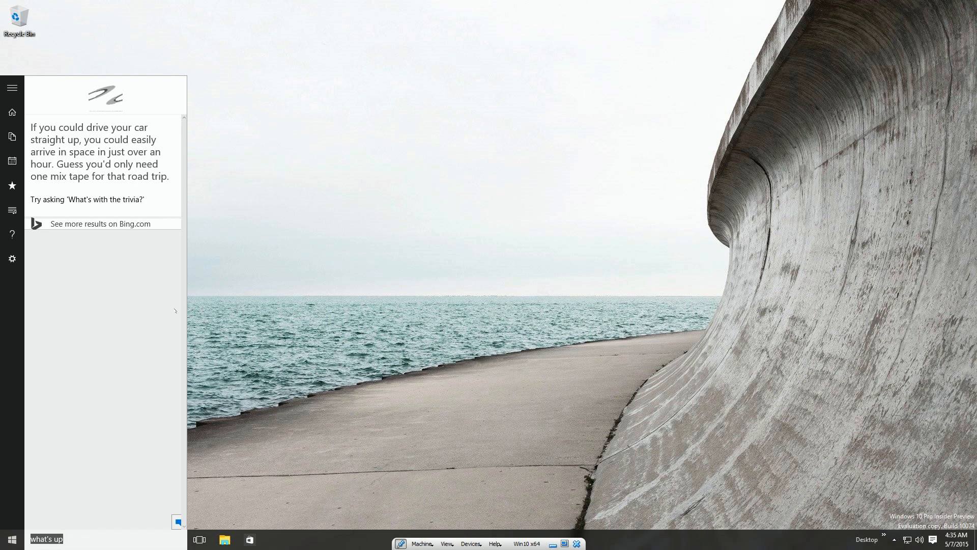
{"action": "type", "text": "what the"}
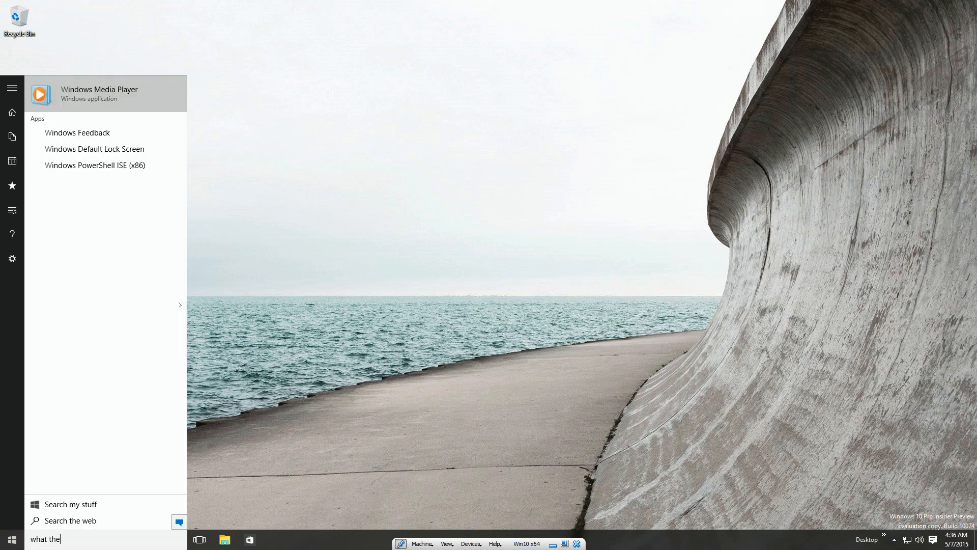
{"action": "type", "text": "weather"}
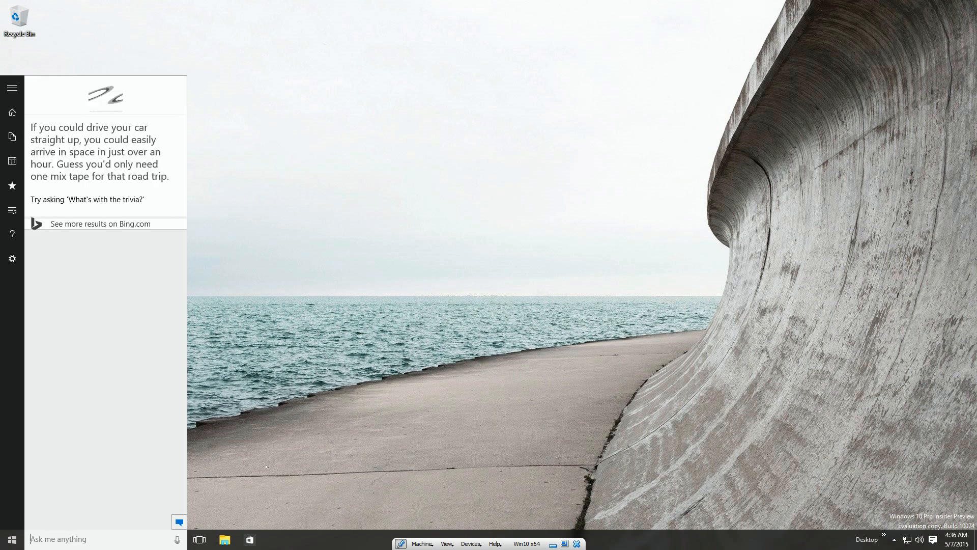
{"action": "type", "text": "calculato"}
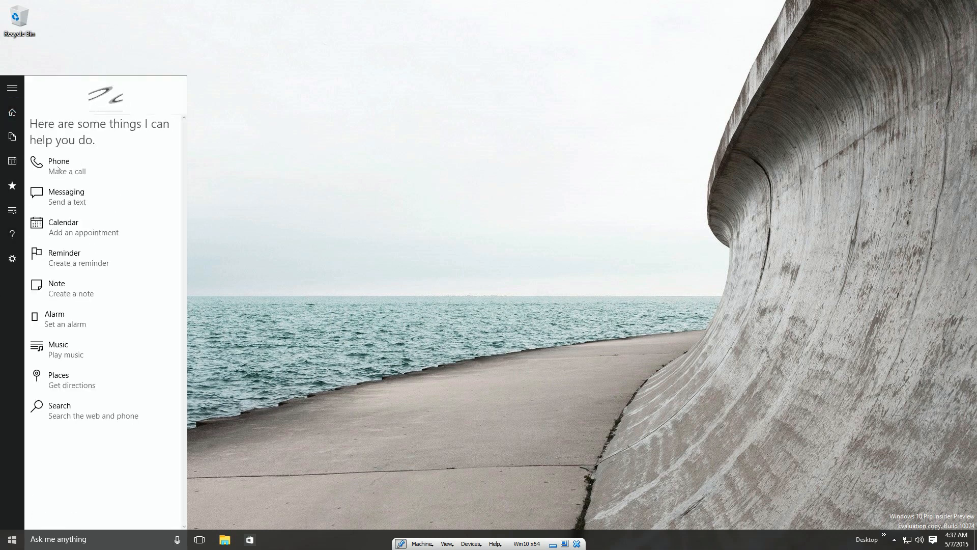
{"action": "mouse_move", "coordinate": [53, 324]}
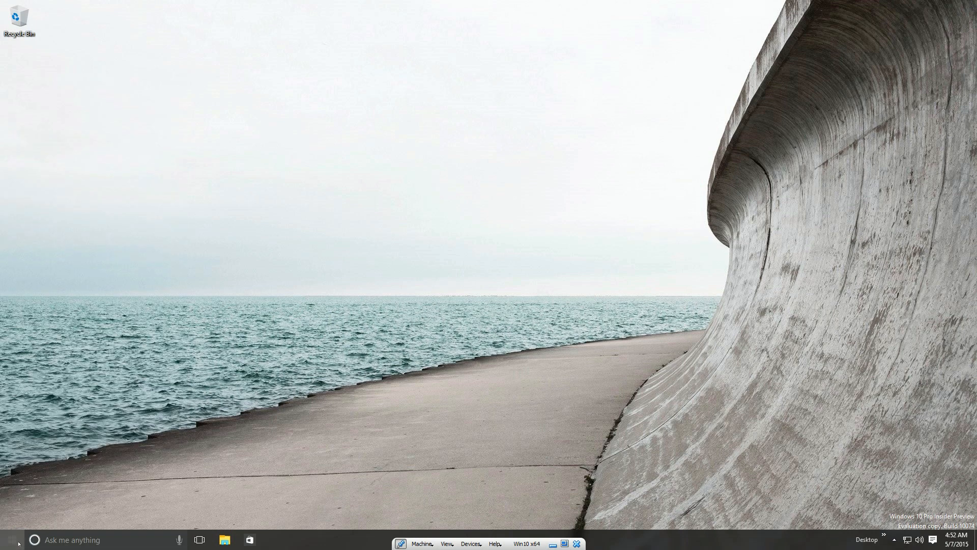
{"action": "left_click", "coordinate": [9, 539]}
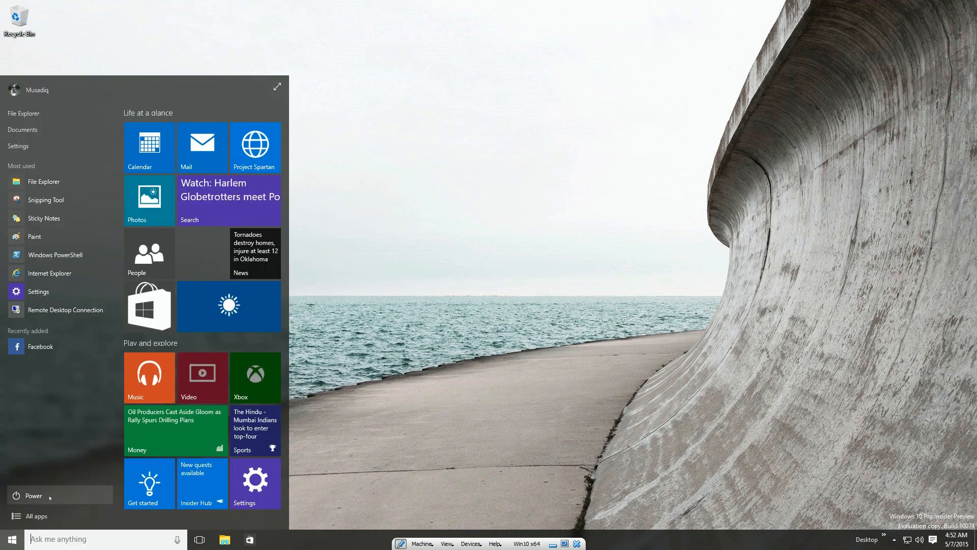
{"action": "left_click", "coordinate": [29, 495]}
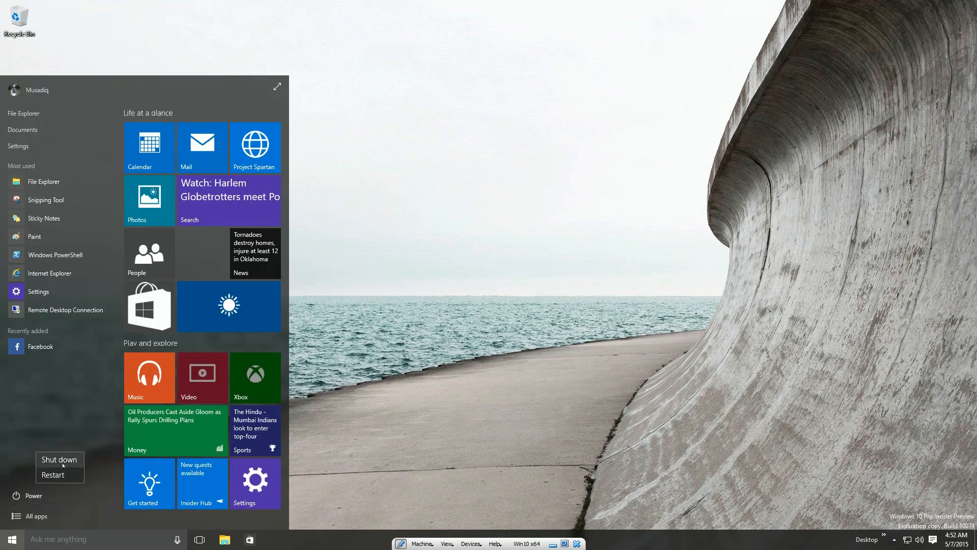